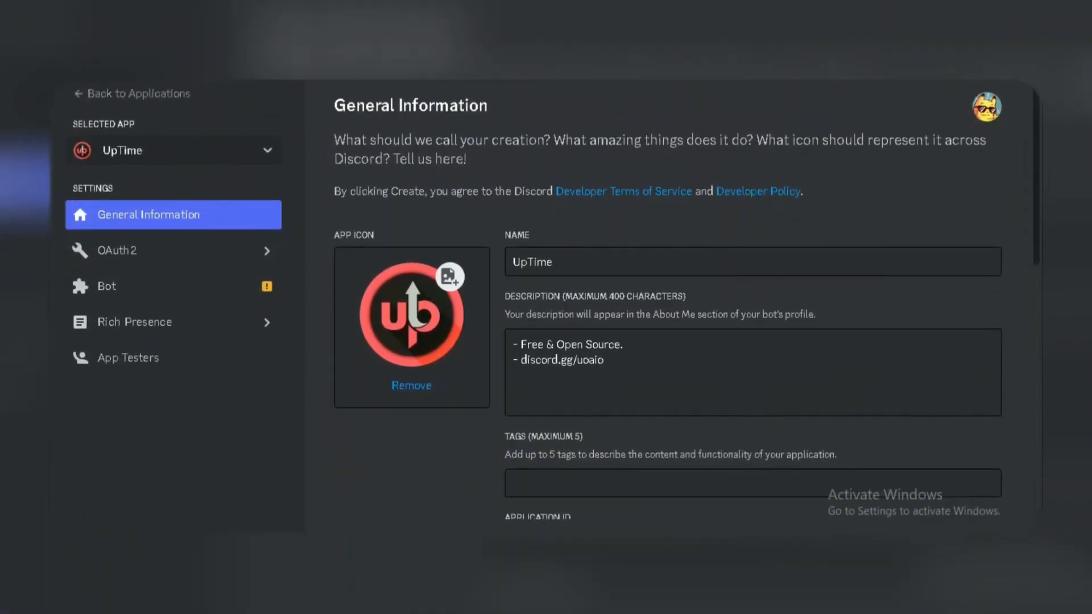
# Step: Start the UpTime bot's verification from its settings and reach the Identity Verification step
pyautogui.click(173, 286)
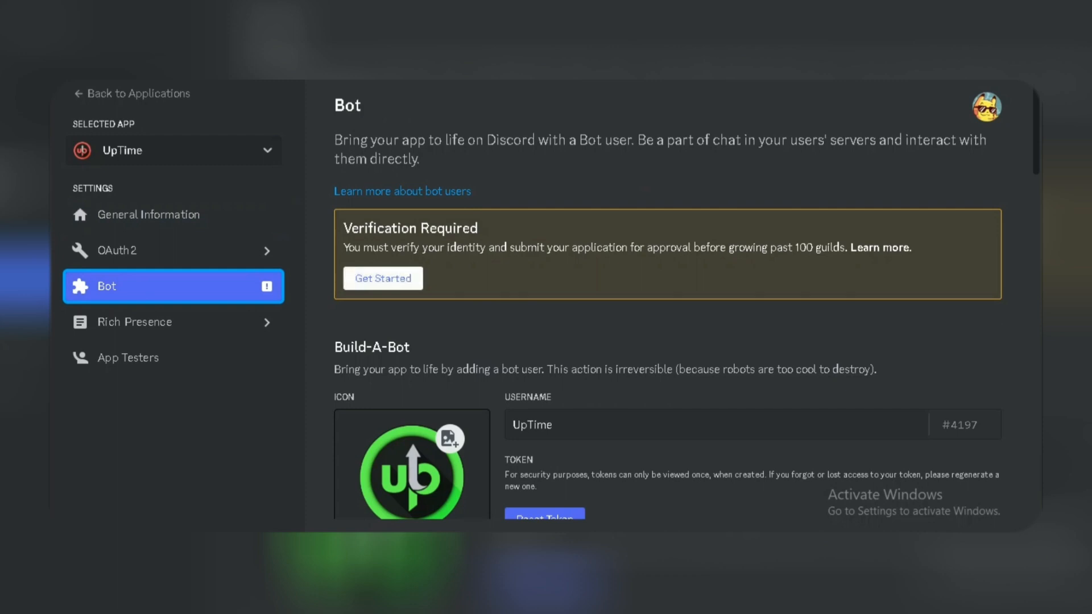
pyautogui.click(383, 277)
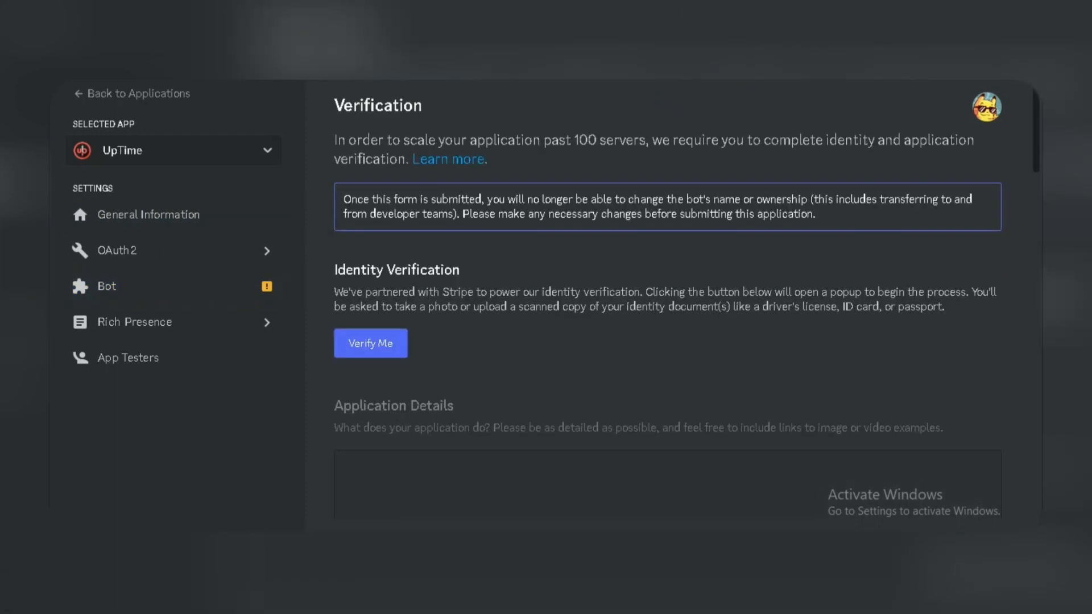
pyautogui.scroll(-3)
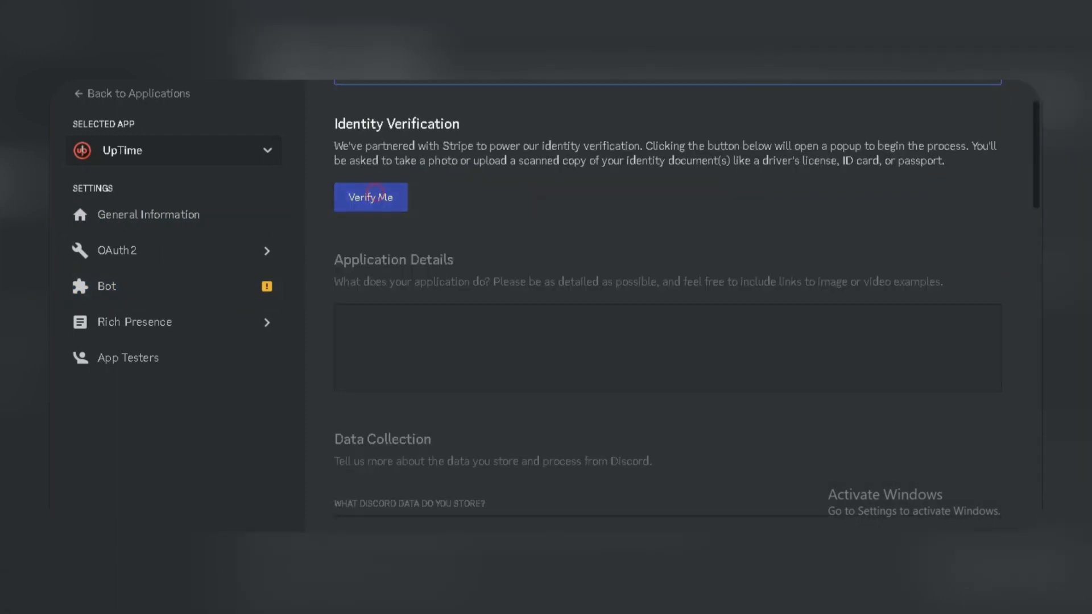
# Step: Verify identity on this device by uploading an identity card image, accepting Stripe's terms
pyautogui.click(371, 197)
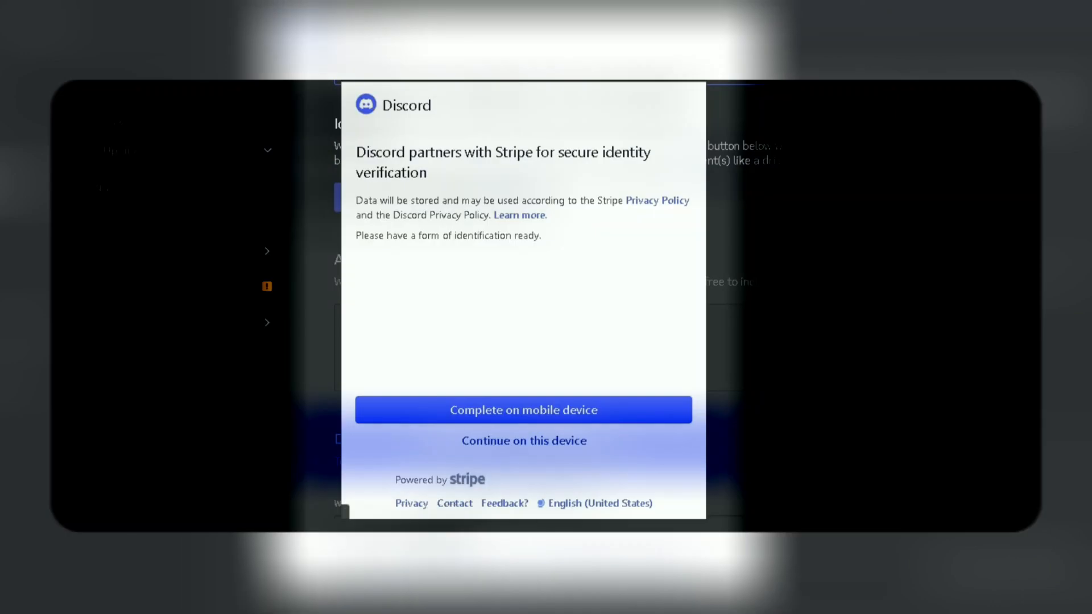
pyautogui.click(523, 440)
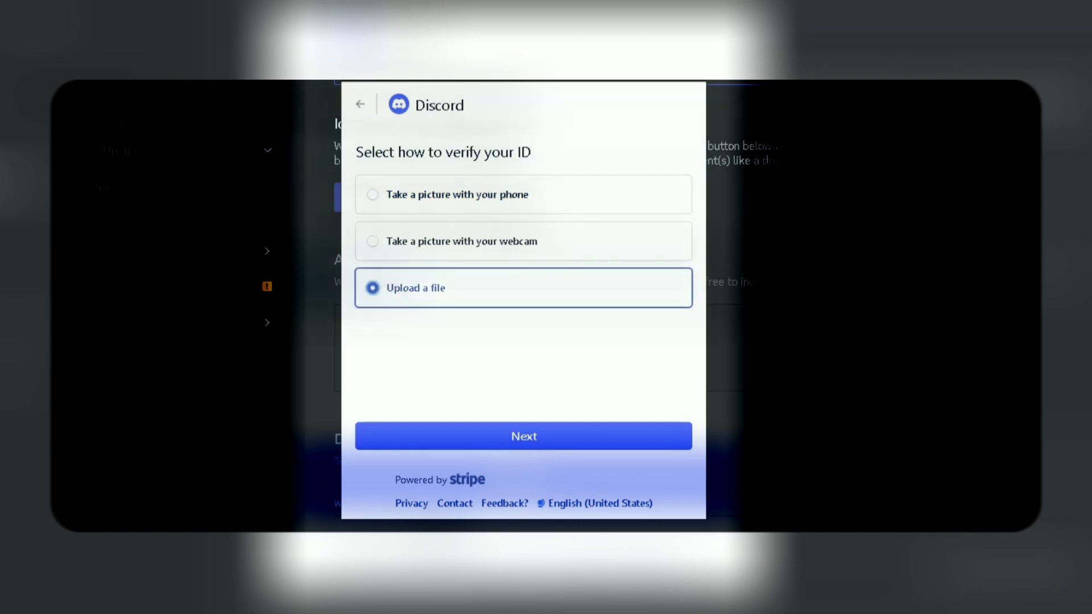
pyautogui.click(523, 435)
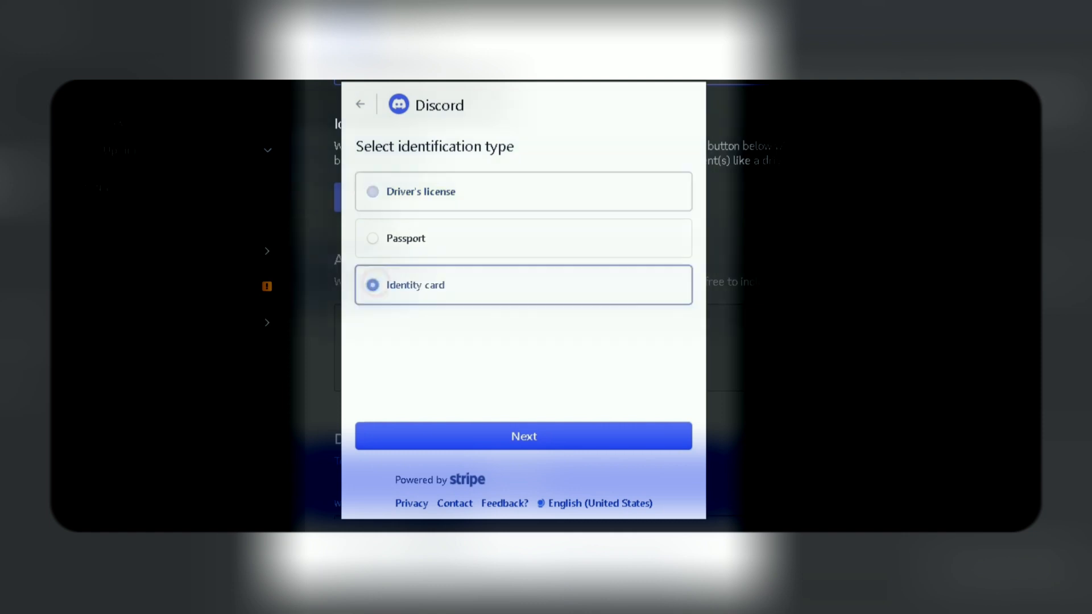
pyautogui.click(523, 435)
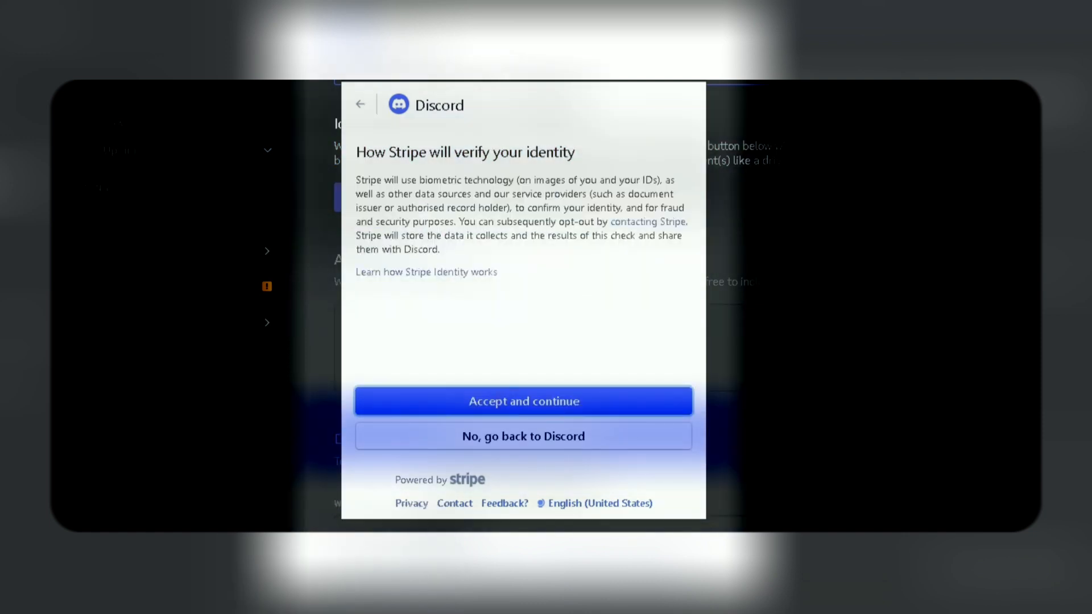
pyautogui.click(523, 400)
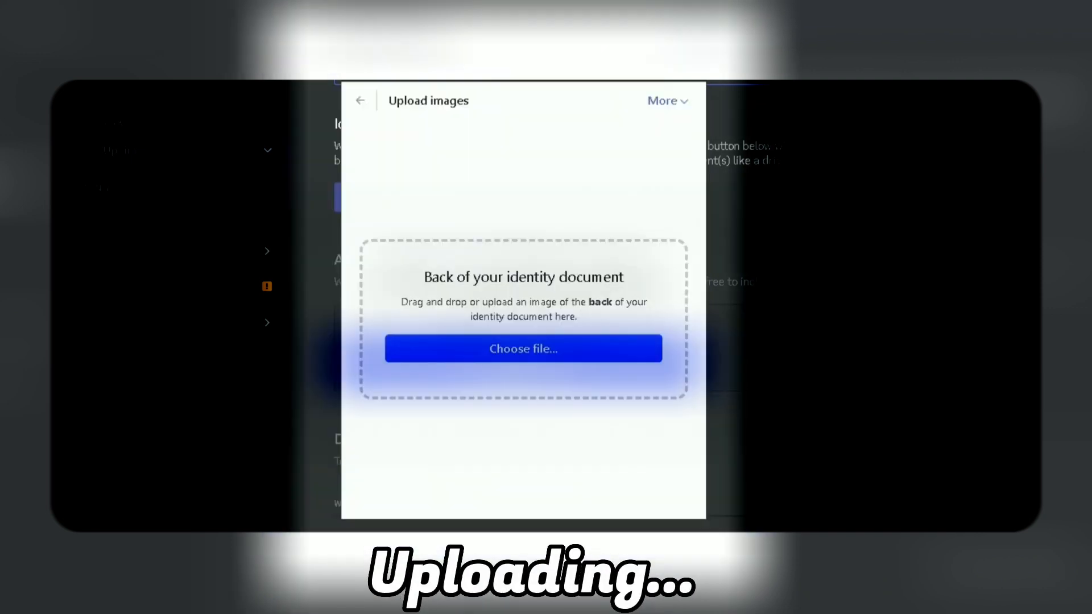
pyautogui.click(524, 348)
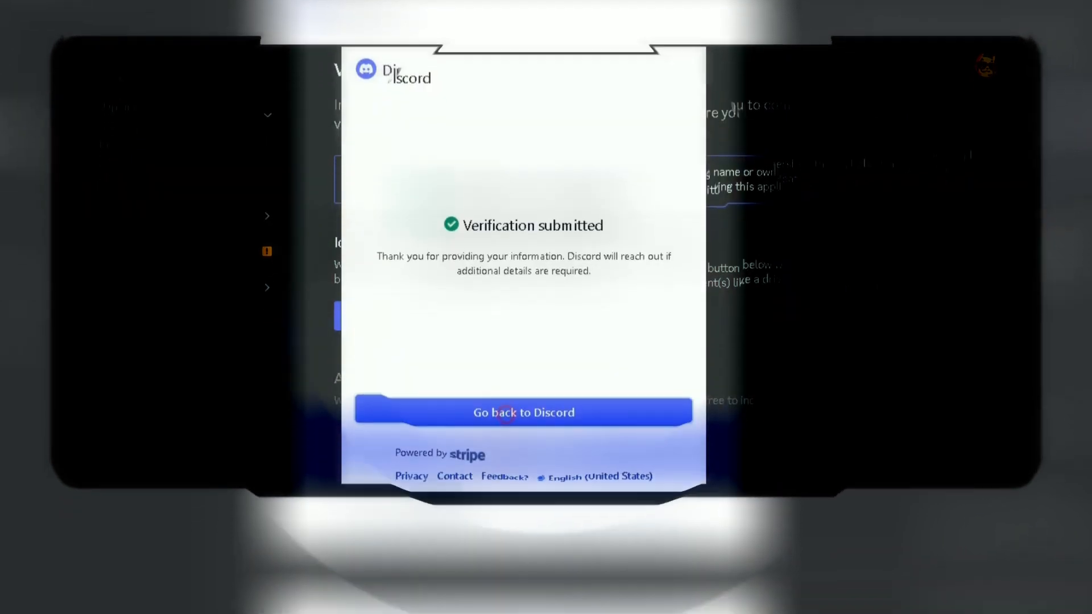
# Step: Add tags such as 'bot hostings' and '4/7 bot upti' plus the policy URLs, and save changes
pyautogui.click(523, 411)
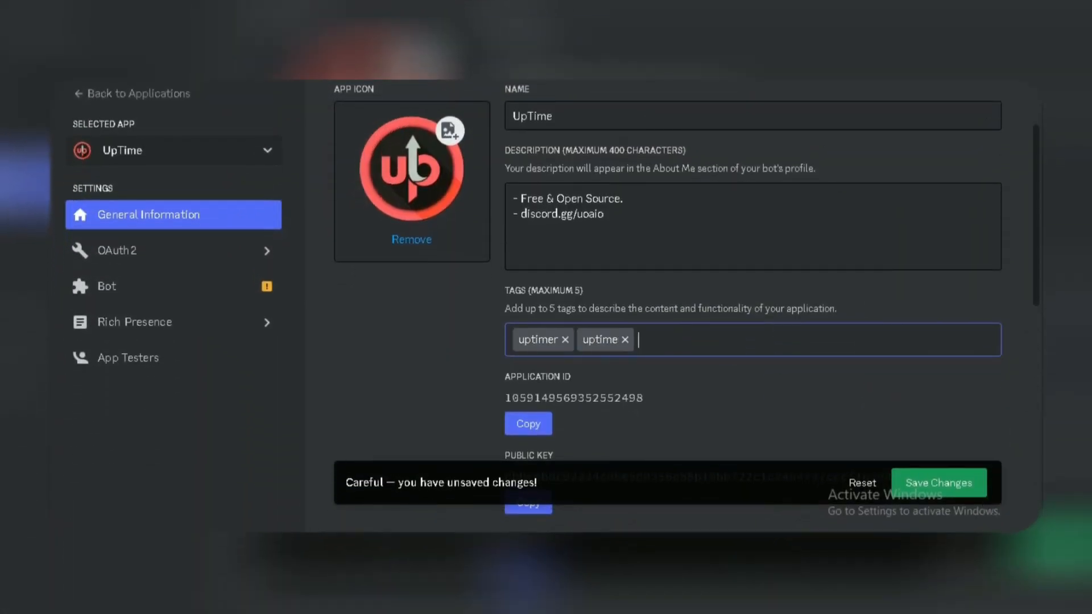
pyautogui.write('bot hostings 2')
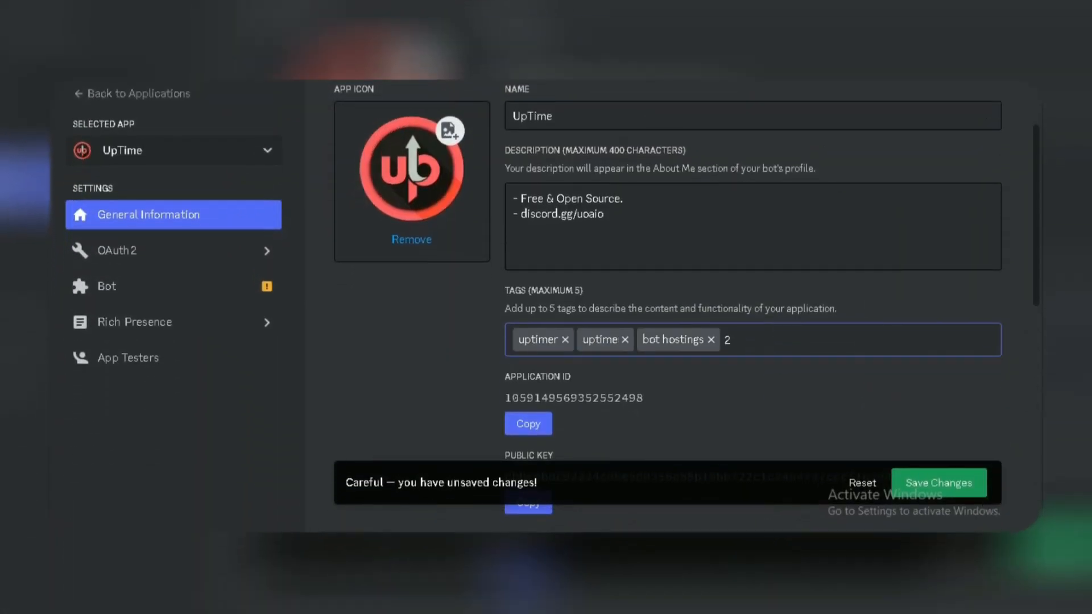
pyautogui.write('4/7 bot uptimer discord bot')
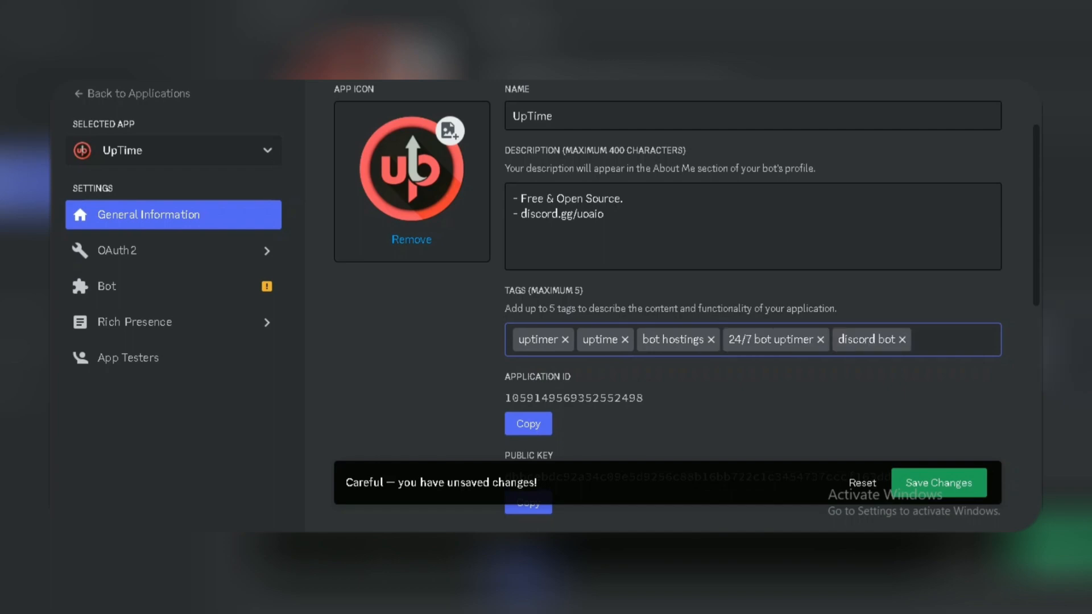
pyautogui.scroll(-3)
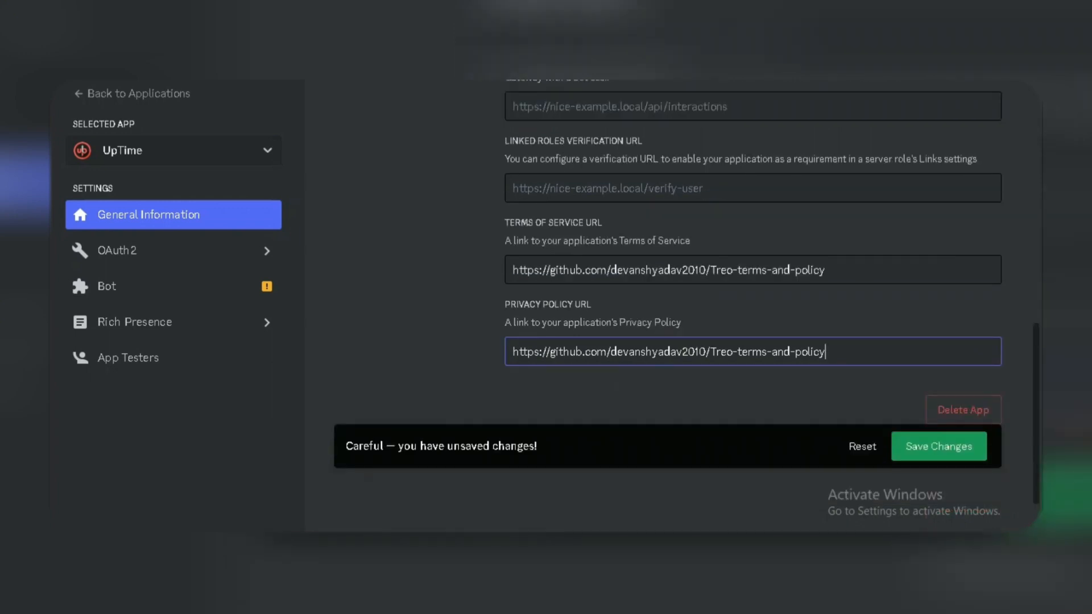
pyautogui.click(938, 446)
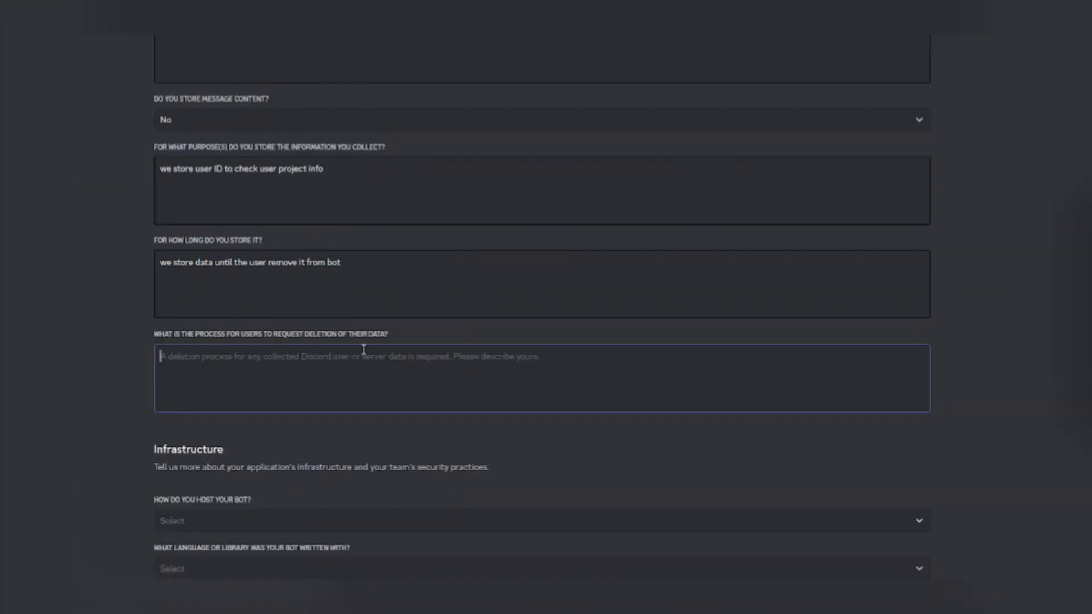
# Step: Answer that deletion is requested via Discord, contact is via email or server, and data is stored privately in a database
pyautogui.write('user can message me on discord to request for deletion of the')
pyautogui.write('people')
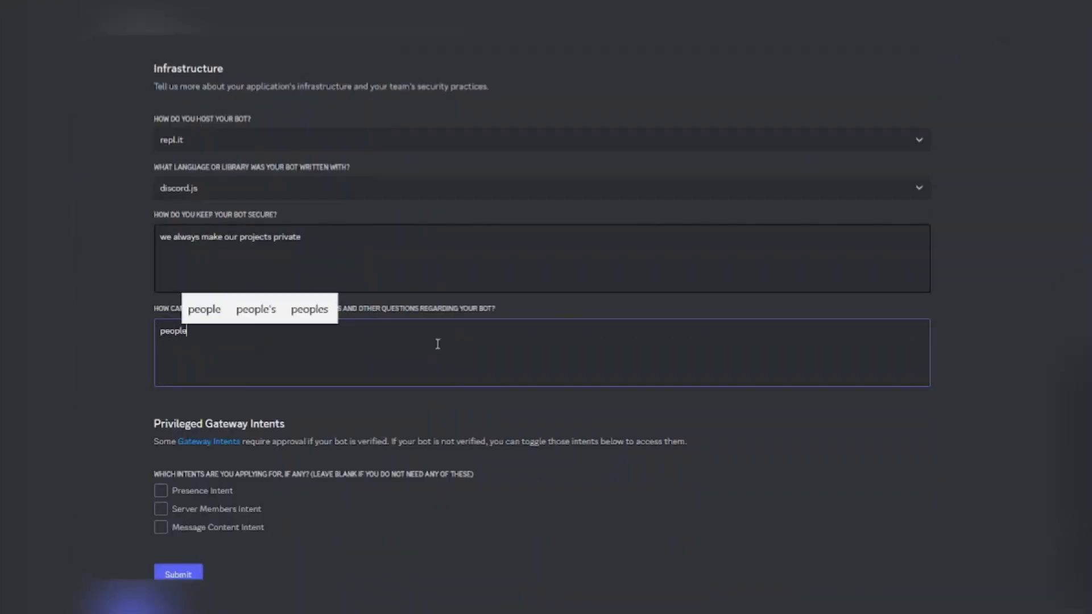
pyautogui.write('s can contact us via email or discord server to')
pyautogui.write('email - your em')
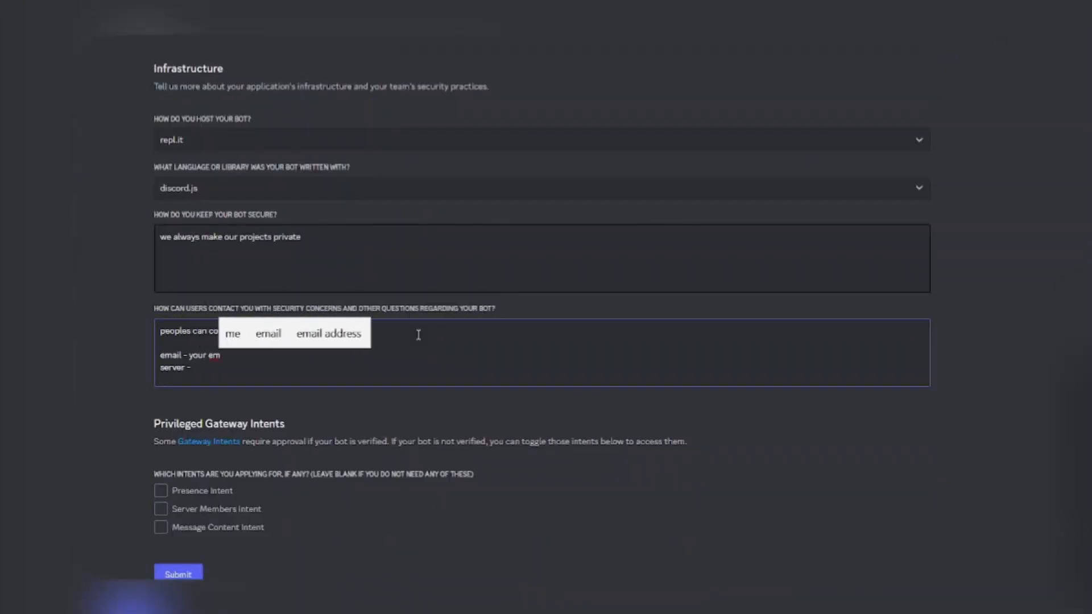
pyautogui.write('discord server.')
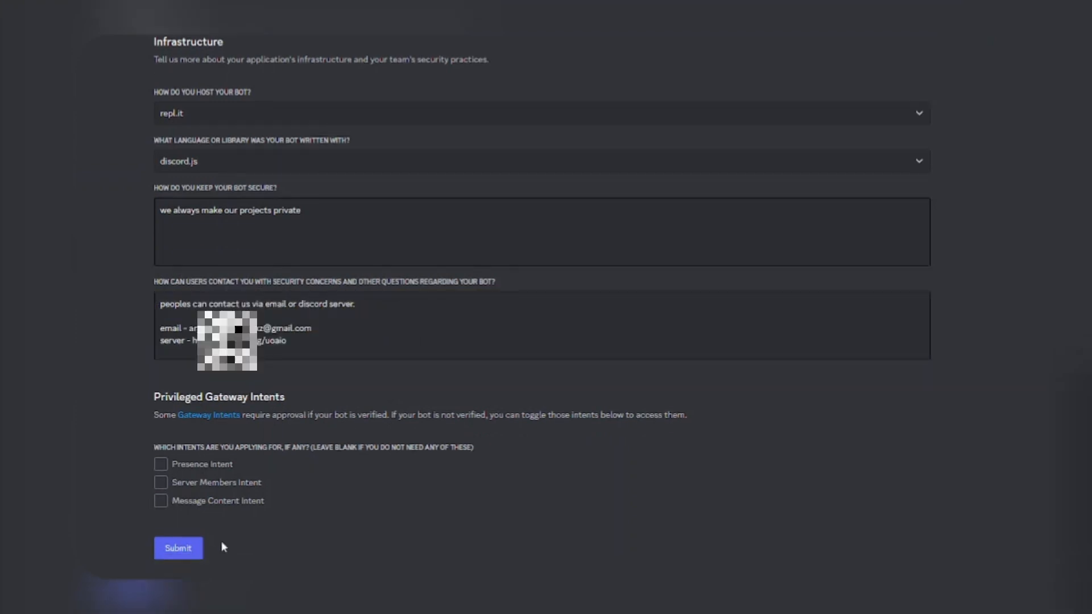
pyautogui.scroll(3)
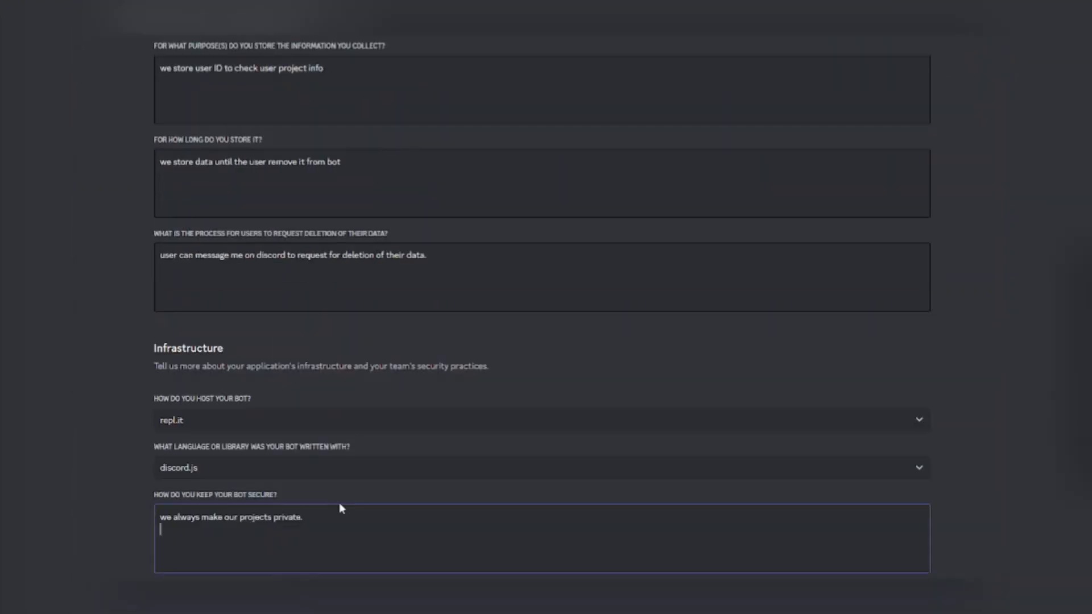
pyautogui.write('we store data in database and make it private.')
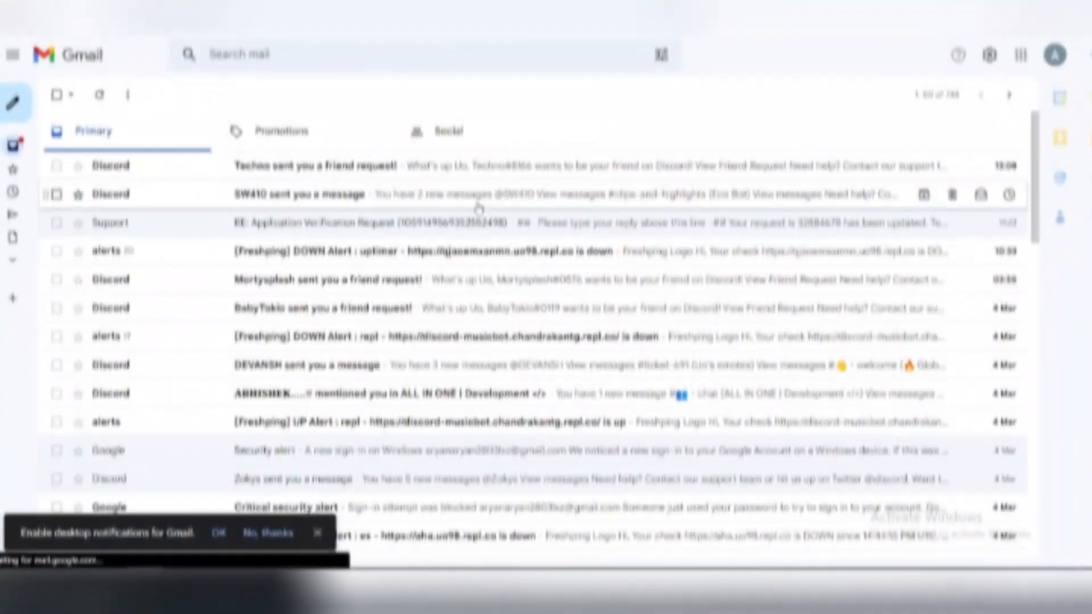
# Step: Read the Support reply 'Re: Application Verification Request' in the Gmail inbox
pyautogui.click(384, 223)
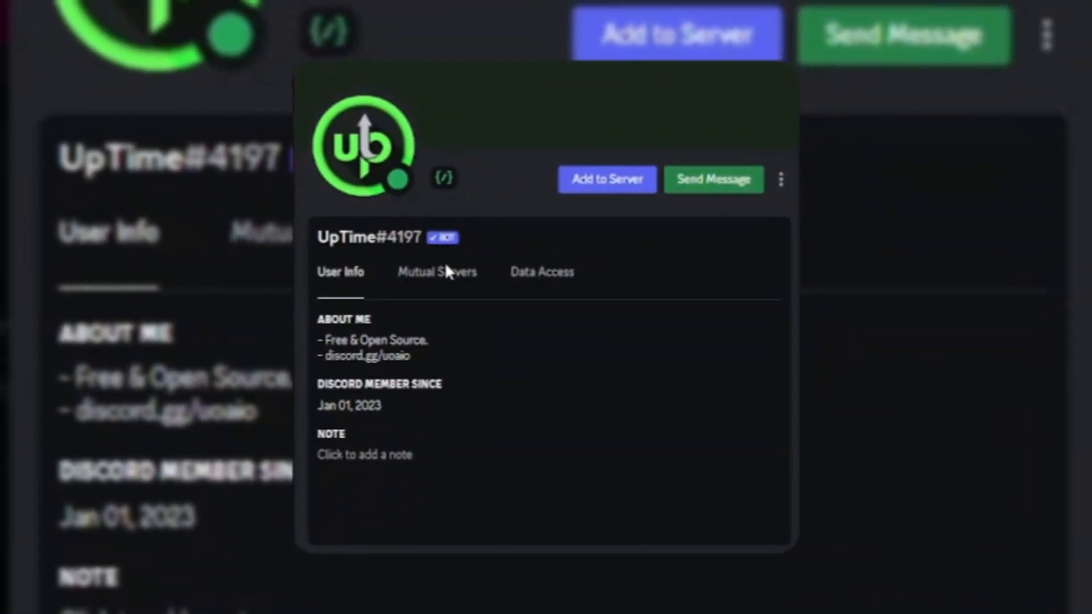
# Step: Show UpTime#4197's Data Access permissions (Read Messages, Presence, Members)
pyautogui.click(542, 272)
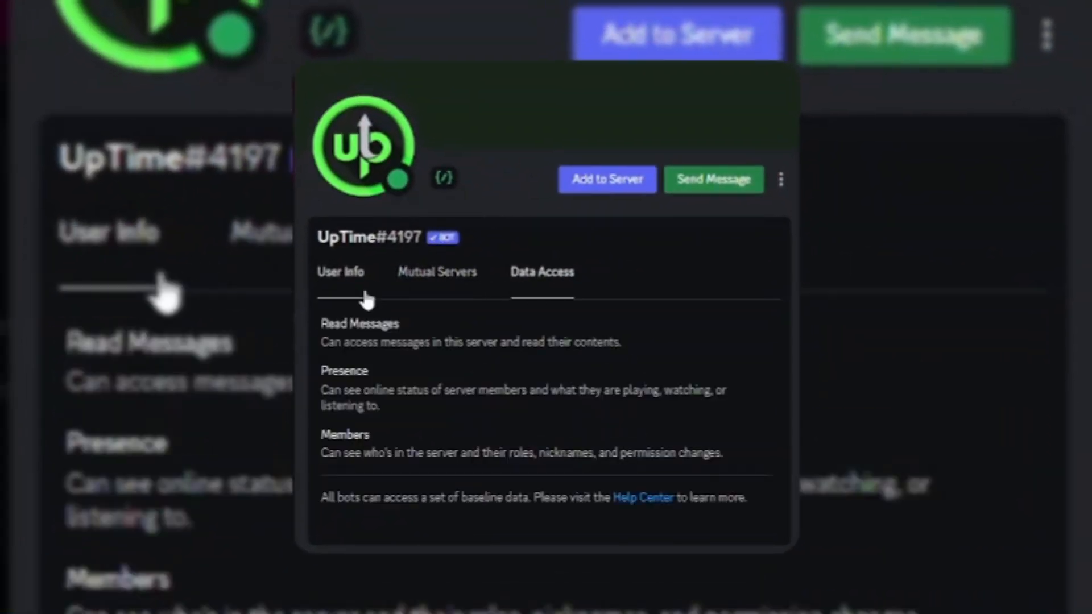